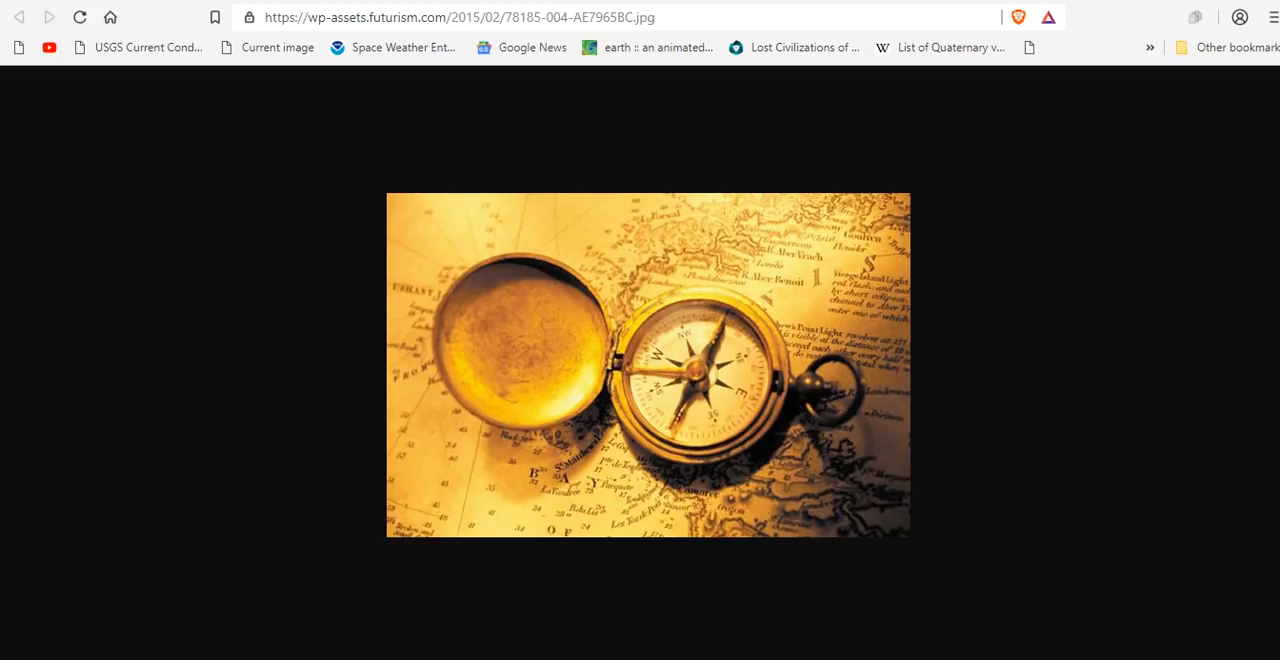
{"action": "mouse_move", "coordinate": [410, 17]}
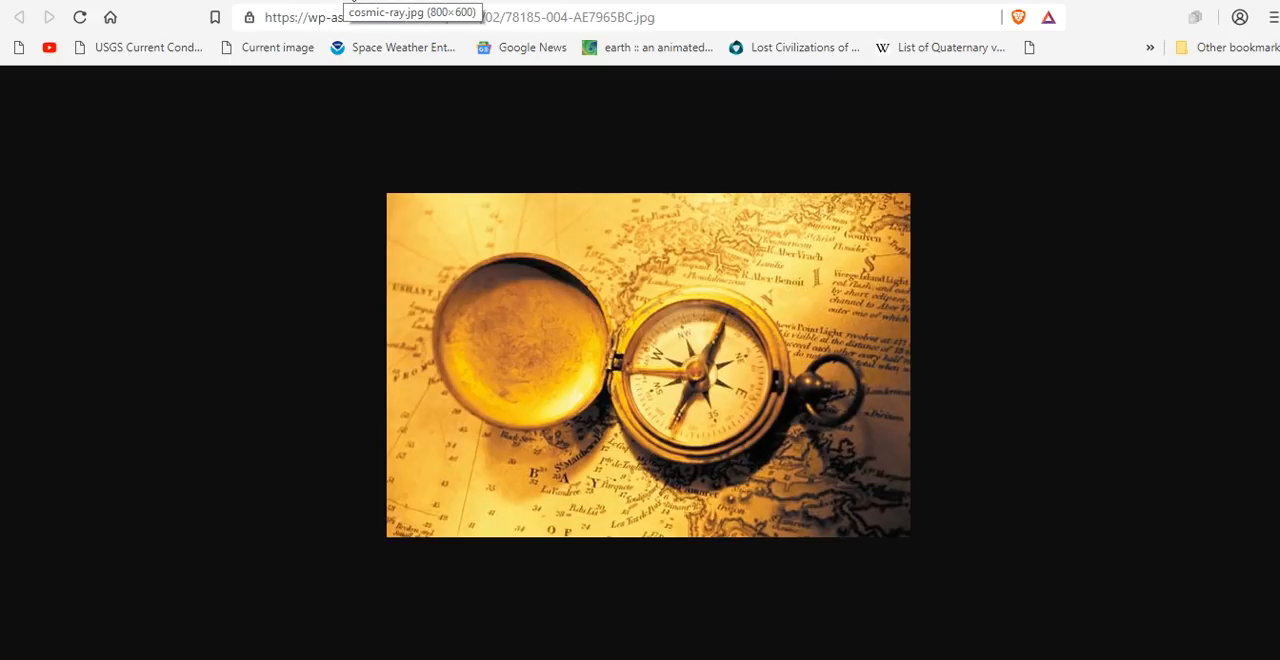